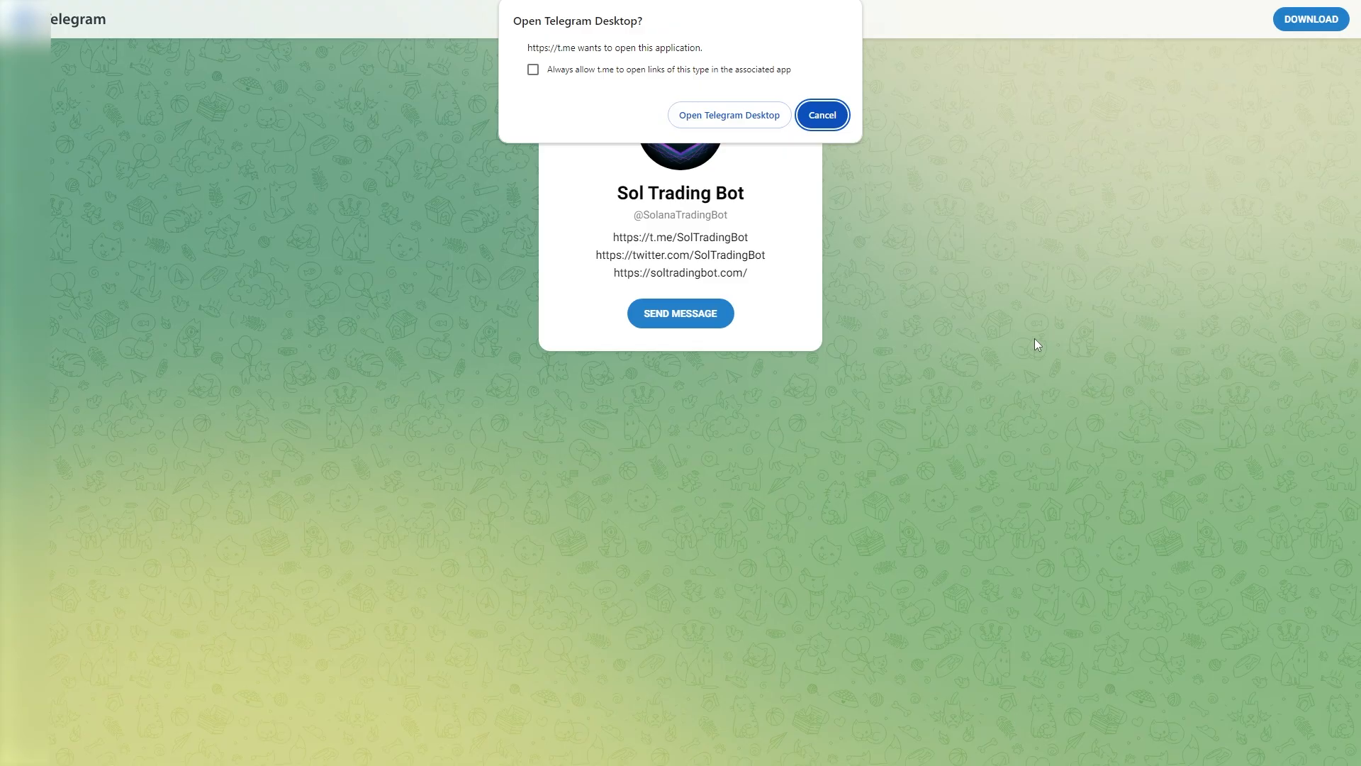
mouse_move(729, 115)
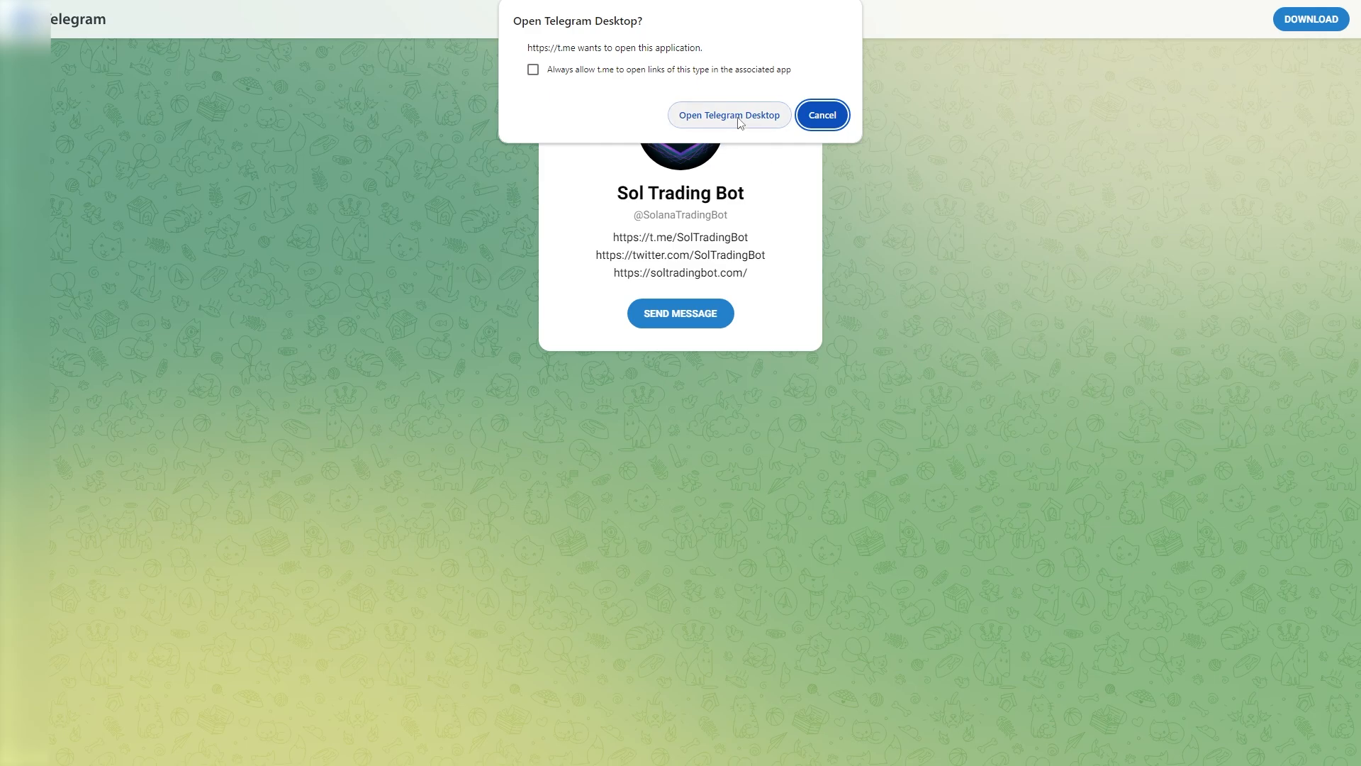
- Approve opening the Sol Trading Bot link in Telegram Desktop from the browser prompt
left_click(728, 115)
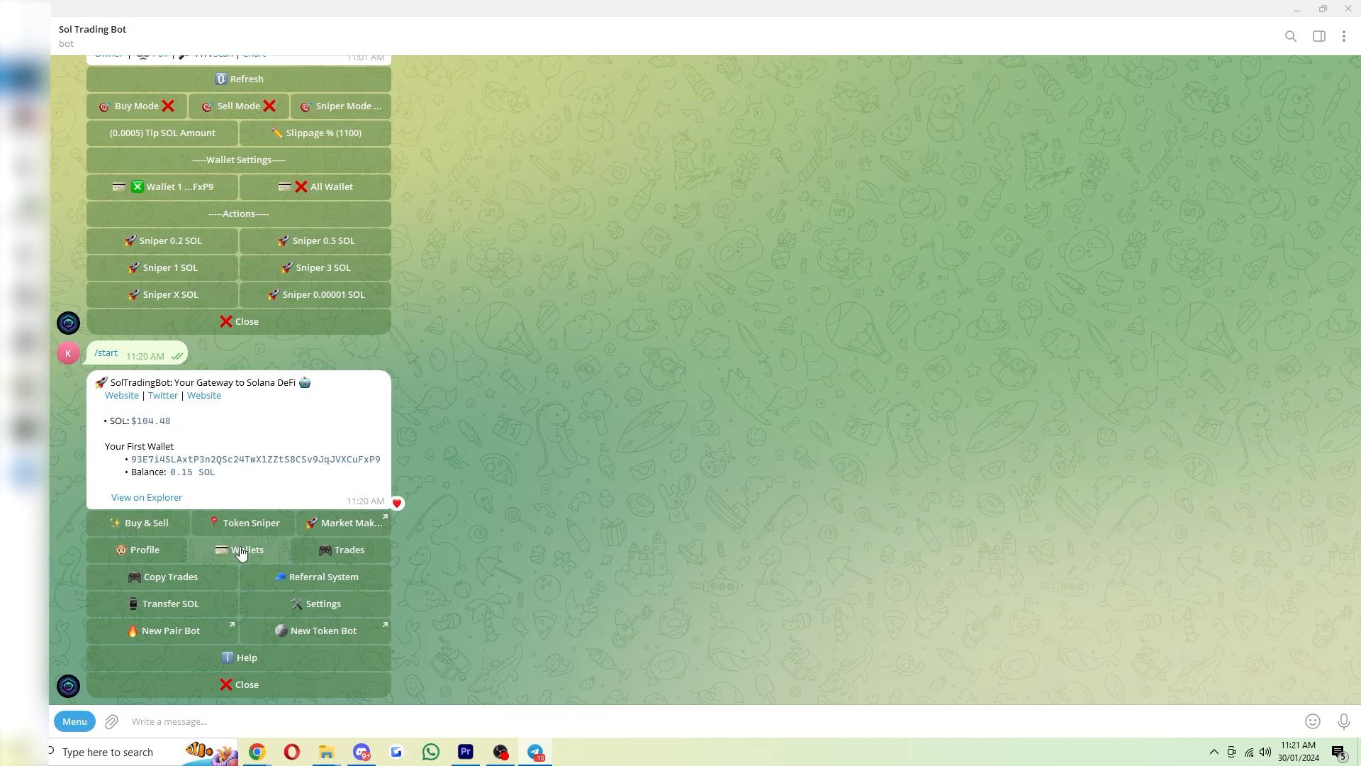
- Show the bot's Wallets menu listing one wallet with 0.15 SOL and 0 WSOL
left_click(247, 550)
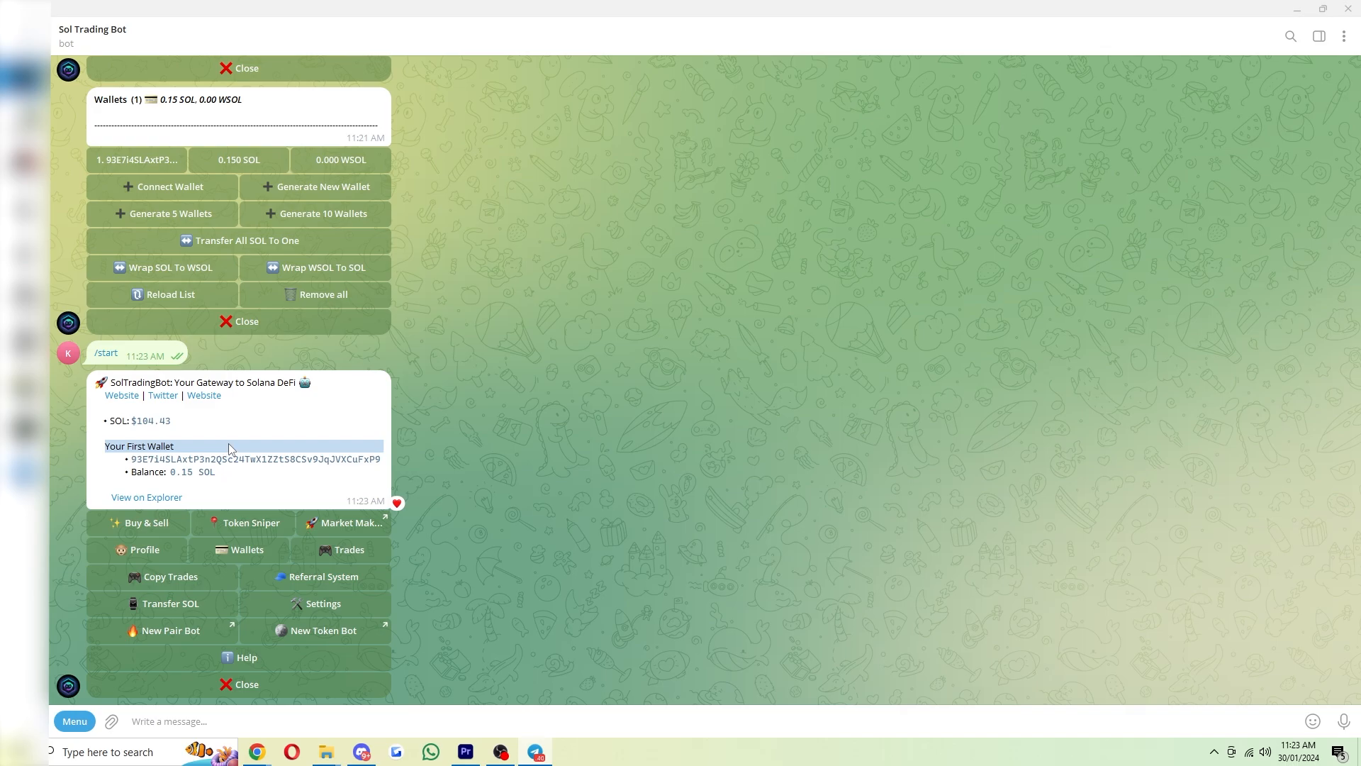
left_click(252, 459)
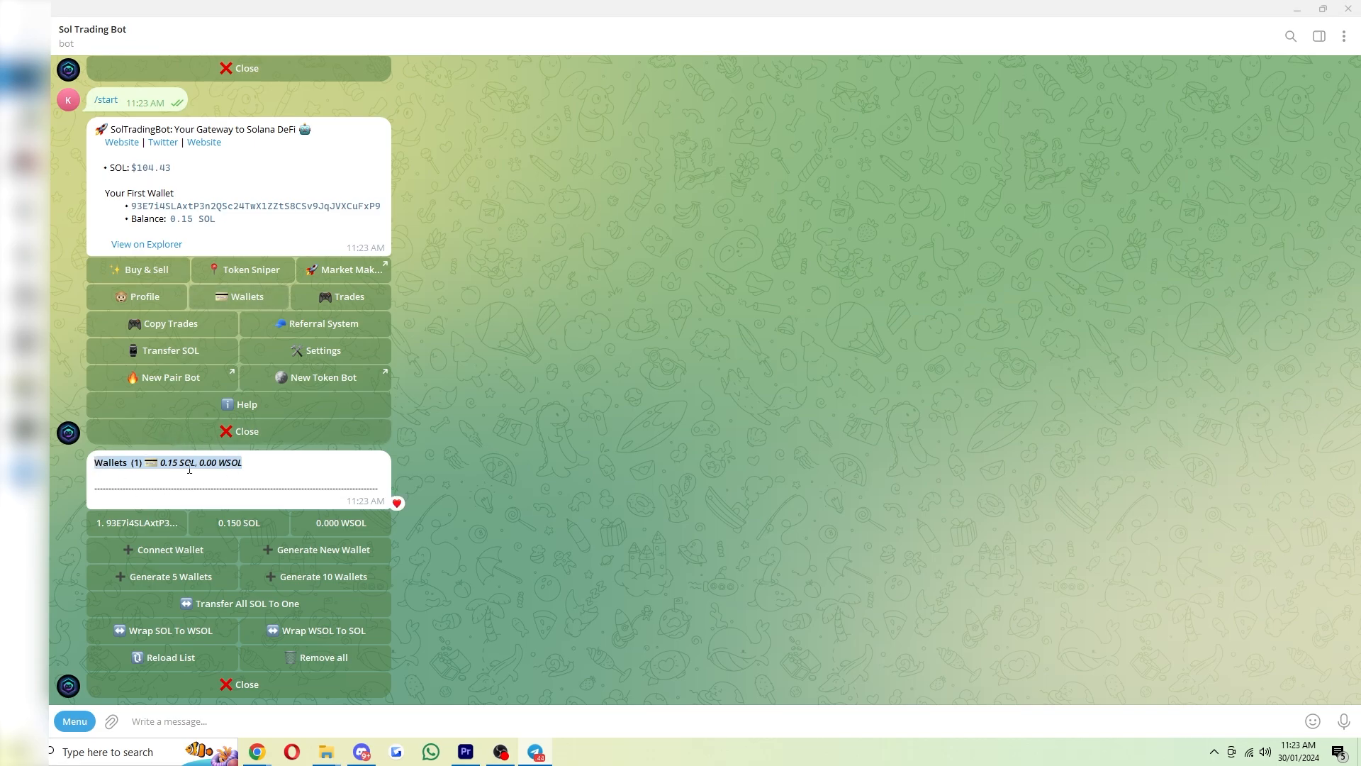
scroll("down", 3)
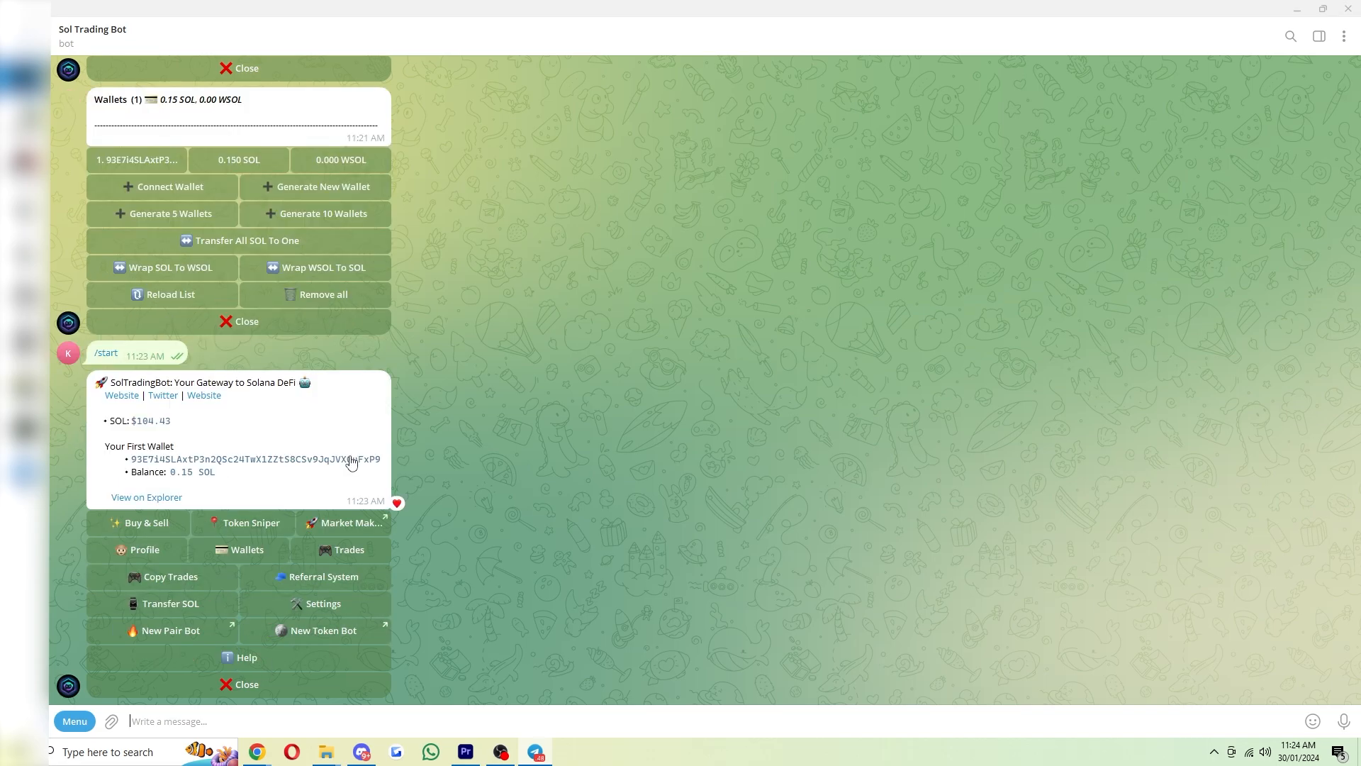
mouse_move(353, 481)
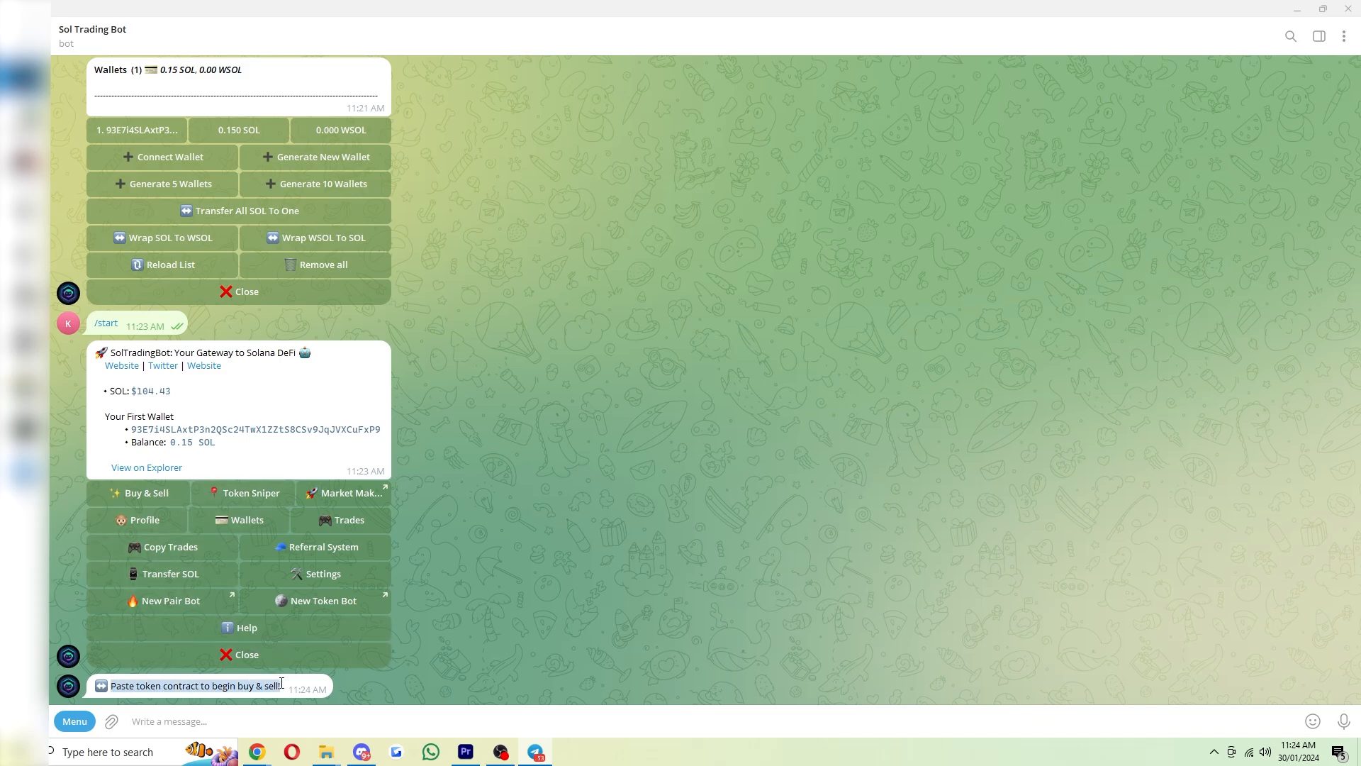
- Send the GameStop contract address 8wXtPeU6557ETkp9WHFY1n1EcU6NxDvbAgtHGsMYiHsB so the bot shows $GME details
type("8wXtPeU6557ETkp9WHFY1n1EcU6NxDvbAgtHGsMYiHsB")
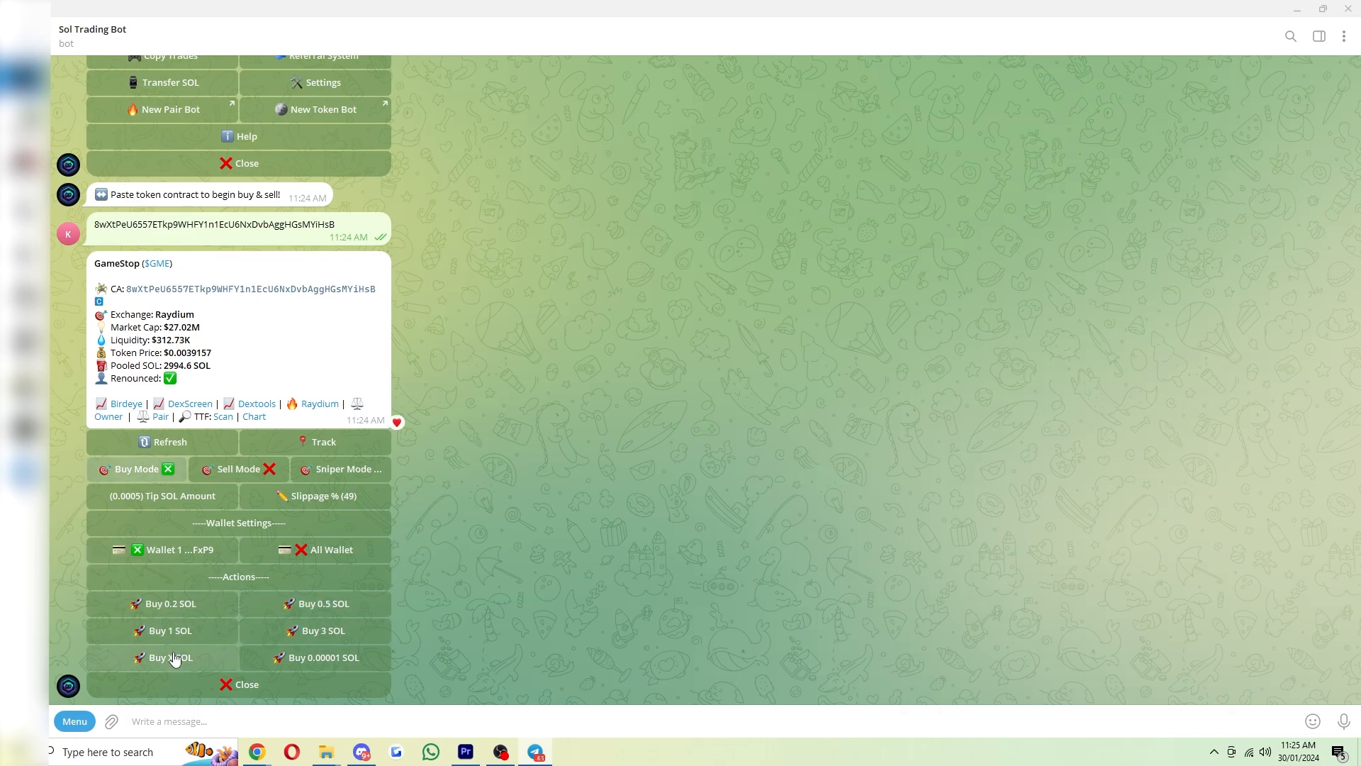
- Buy a custom 0.001 SOL worth of GME via Buy X SOL
left_click(171, 657)
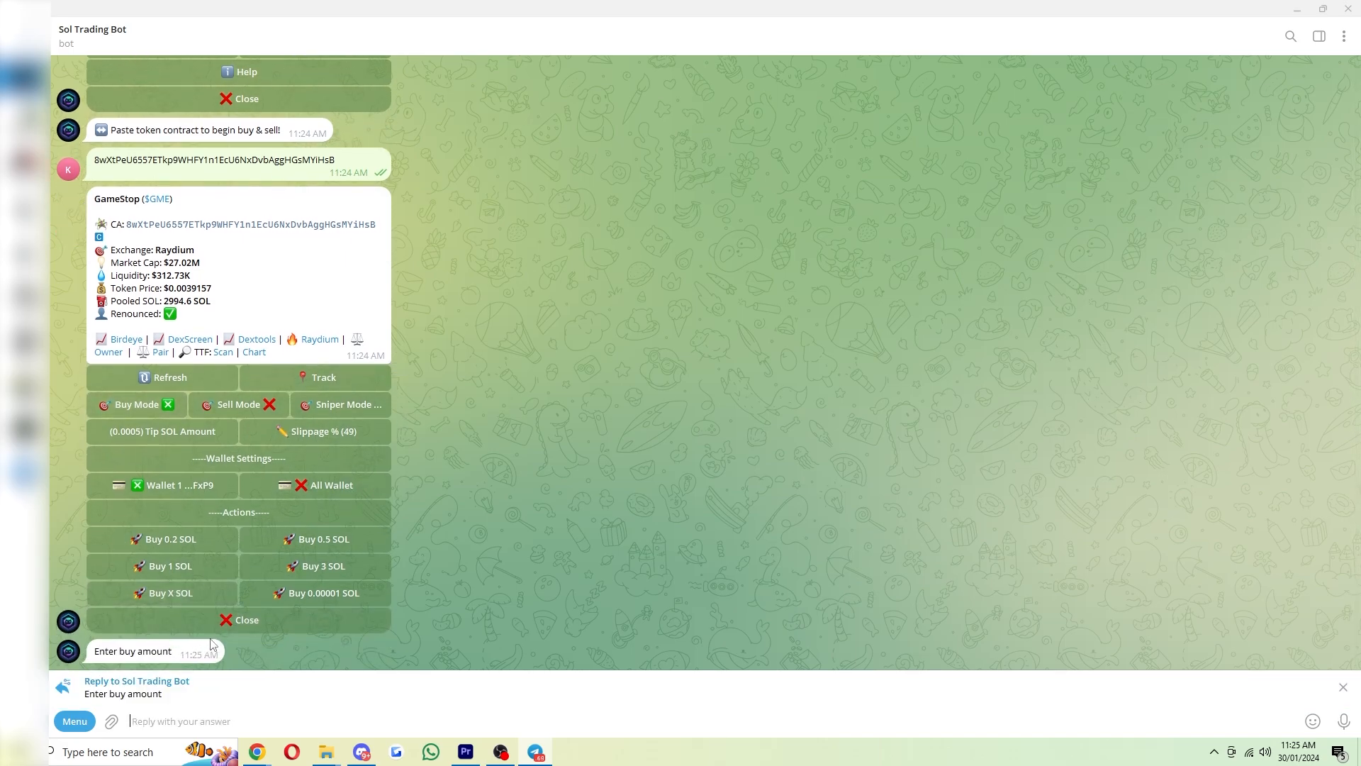
type("0.001")
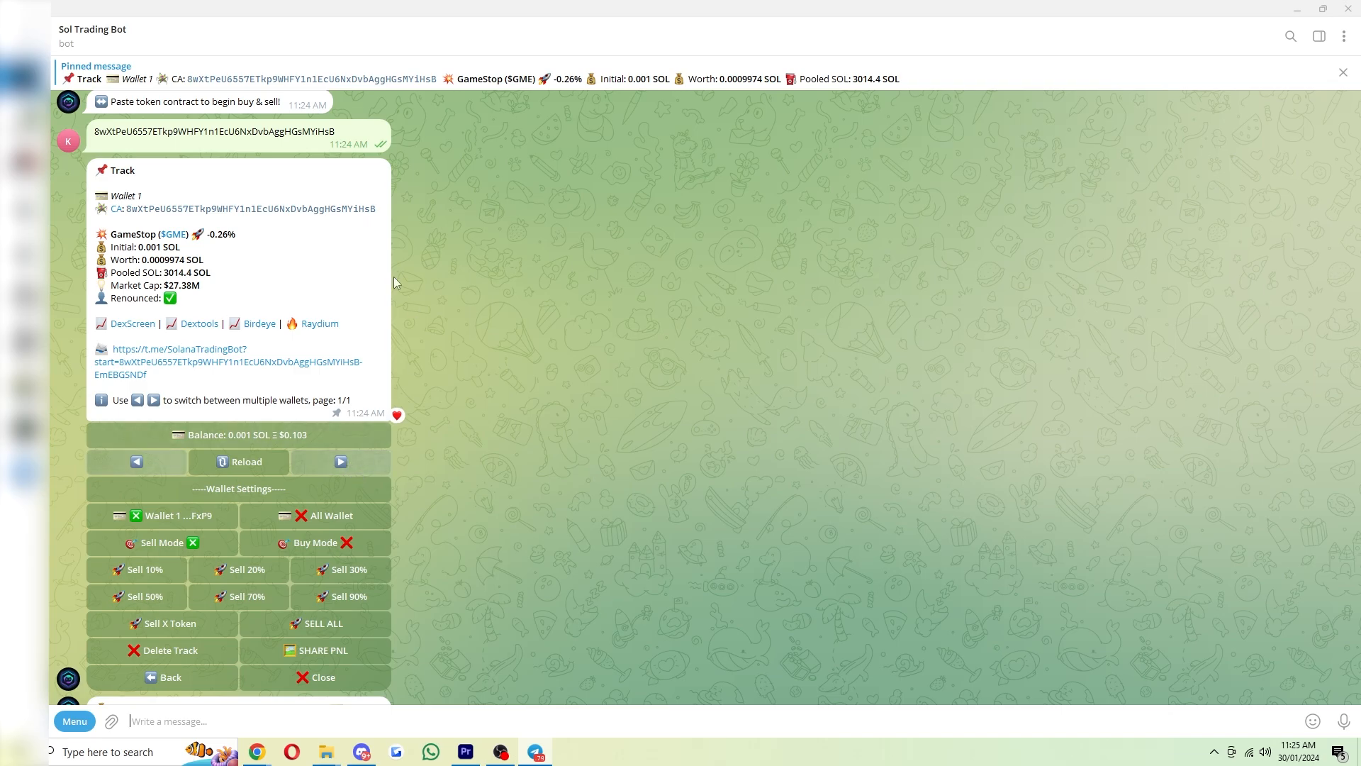
mouse_move(184, 326)
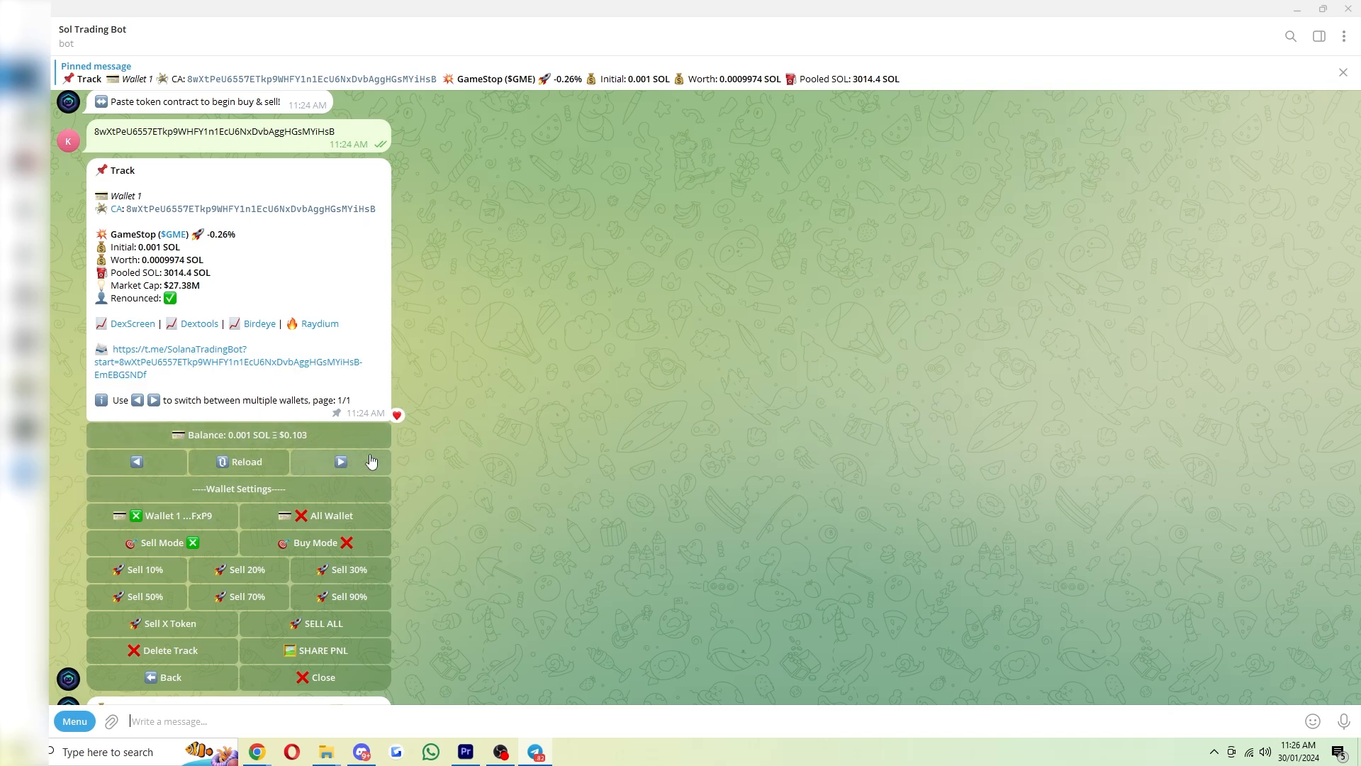
mouse_move(349, 429)
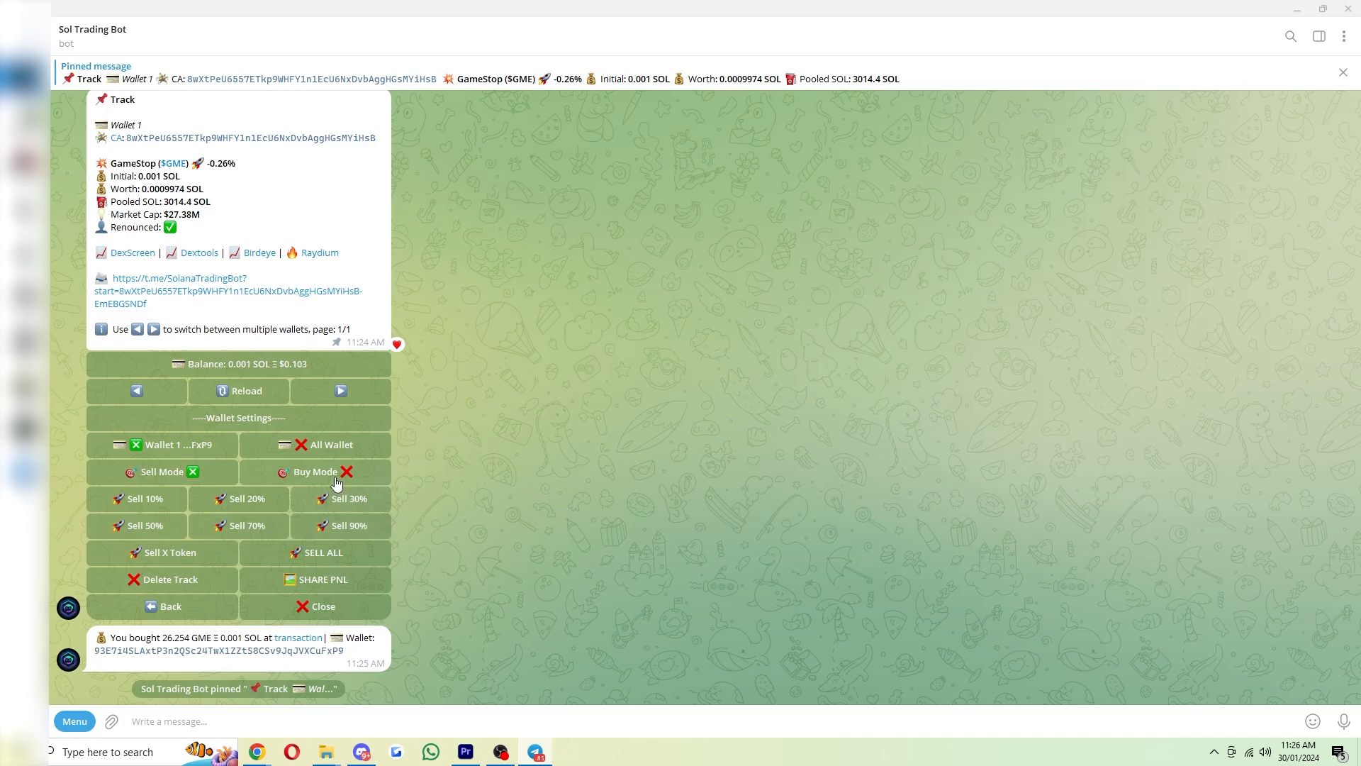
- Sell the entire GME position from the Track panel with SELL ALL
left_click(315, 471)
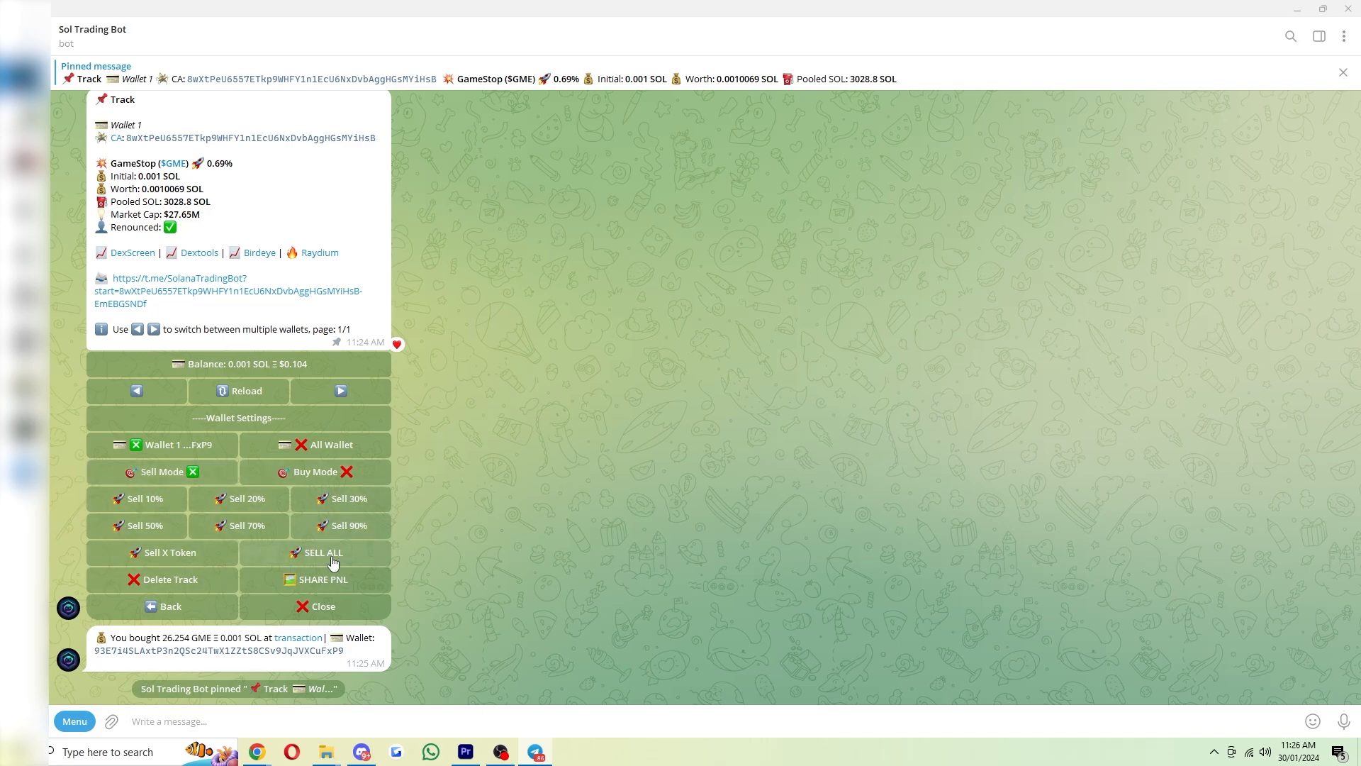
left_click(322, 551)
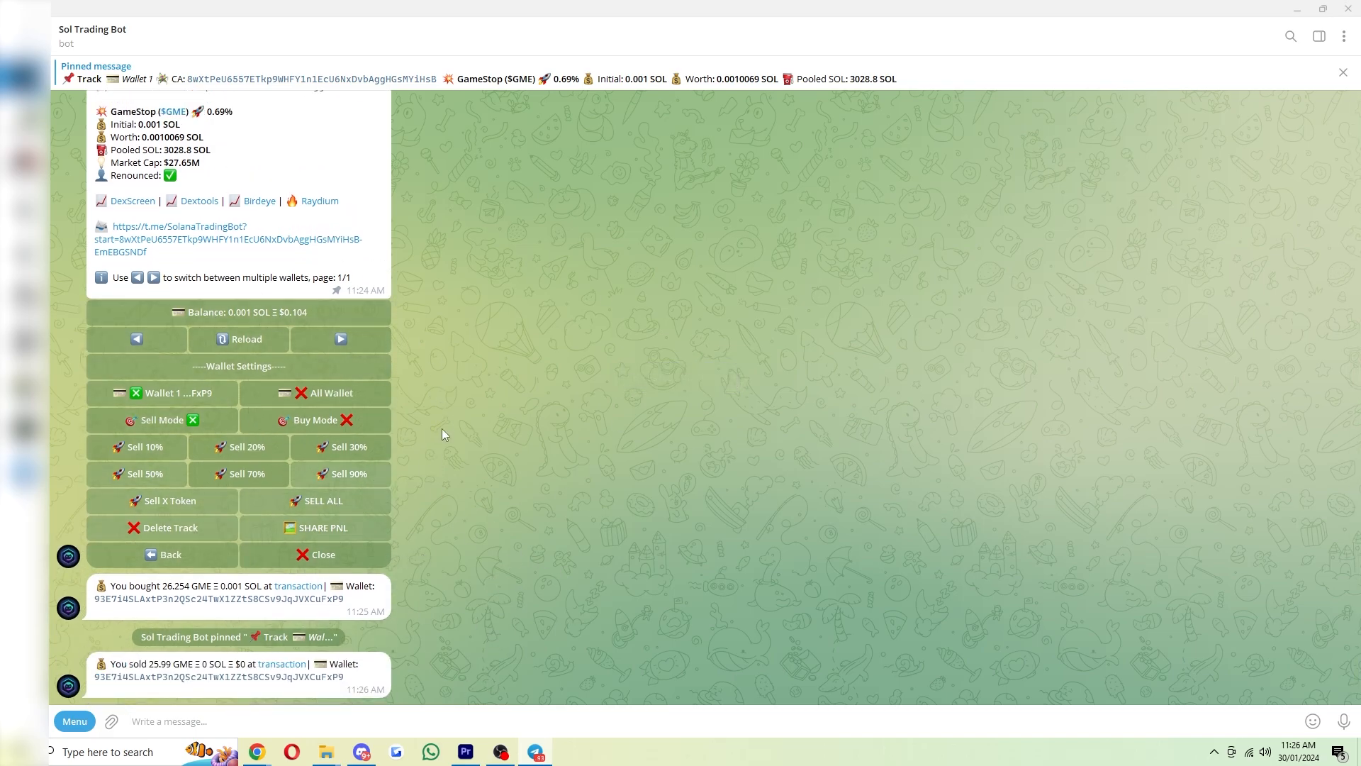
mouse_move(709, 441)
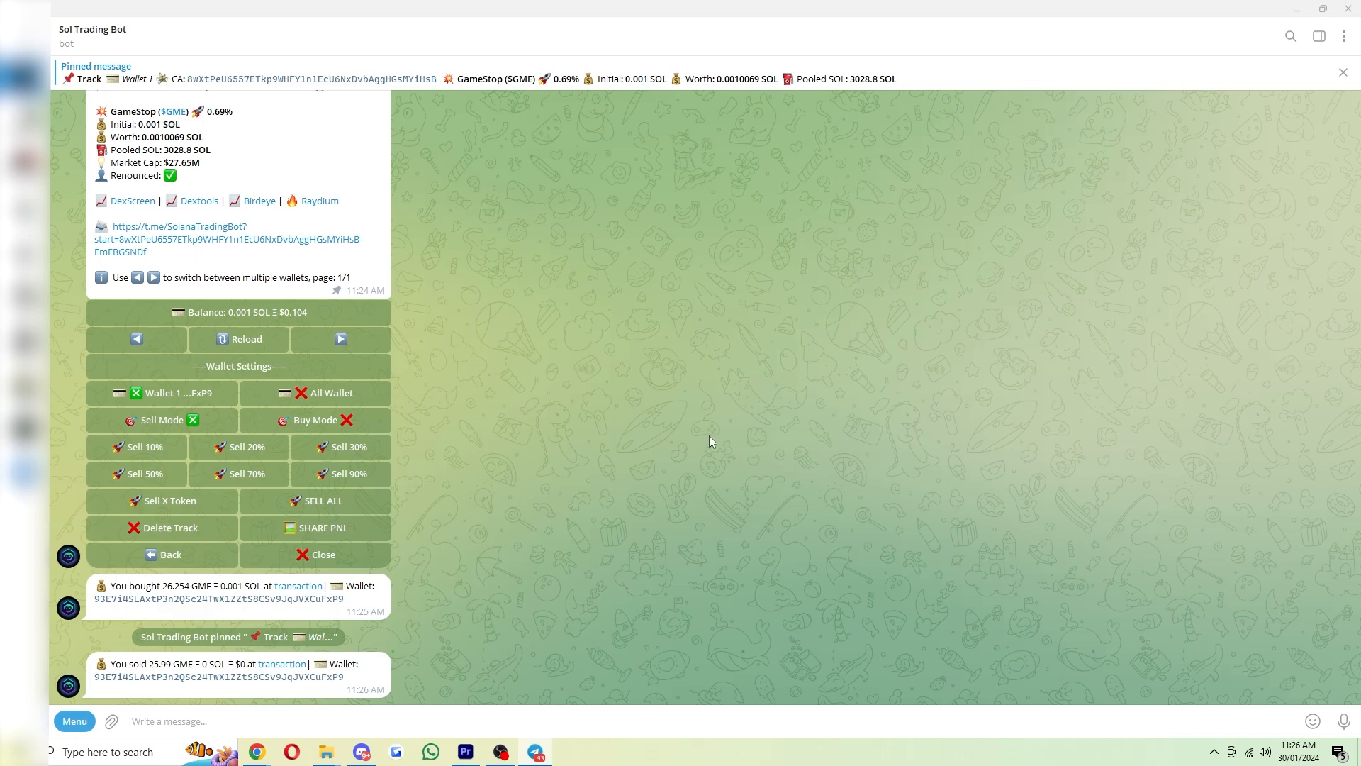
mouse_move(1233, 604)
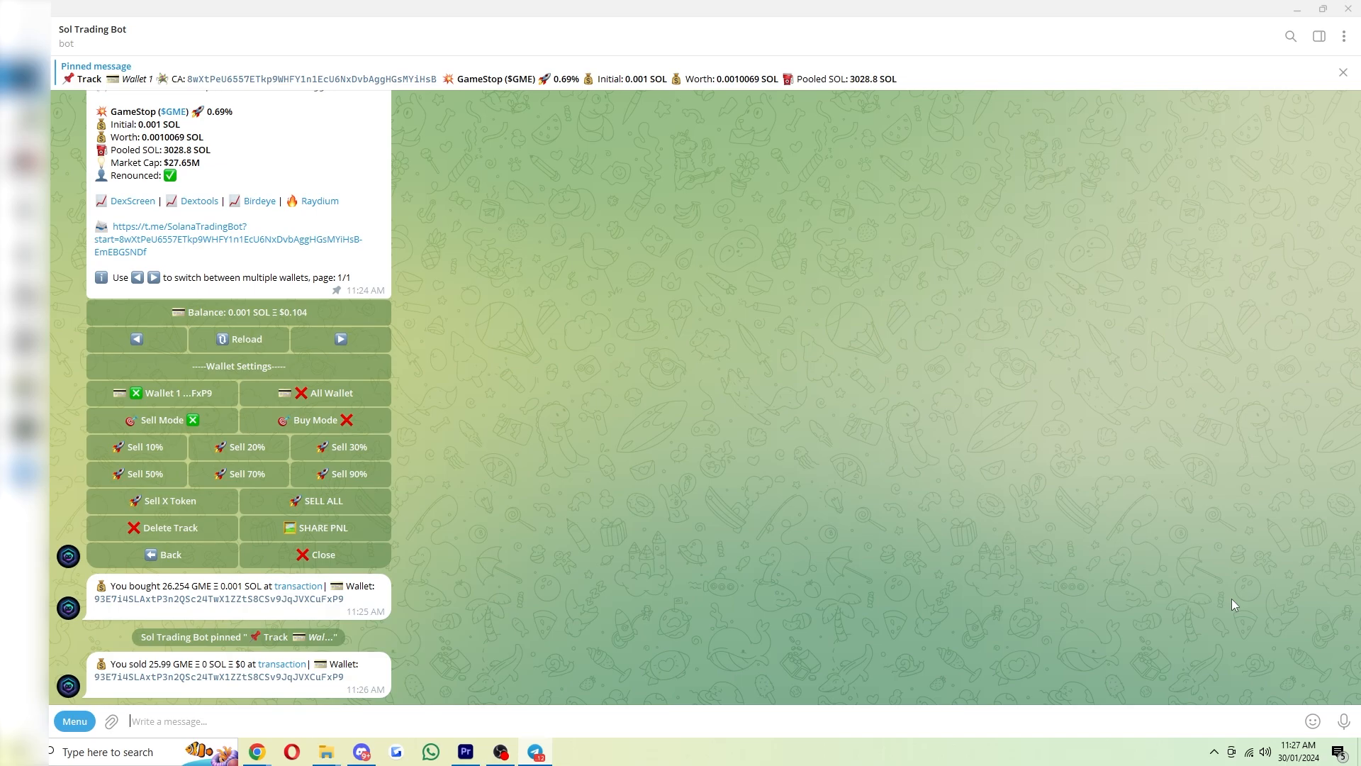
mouse_move(443, 678)
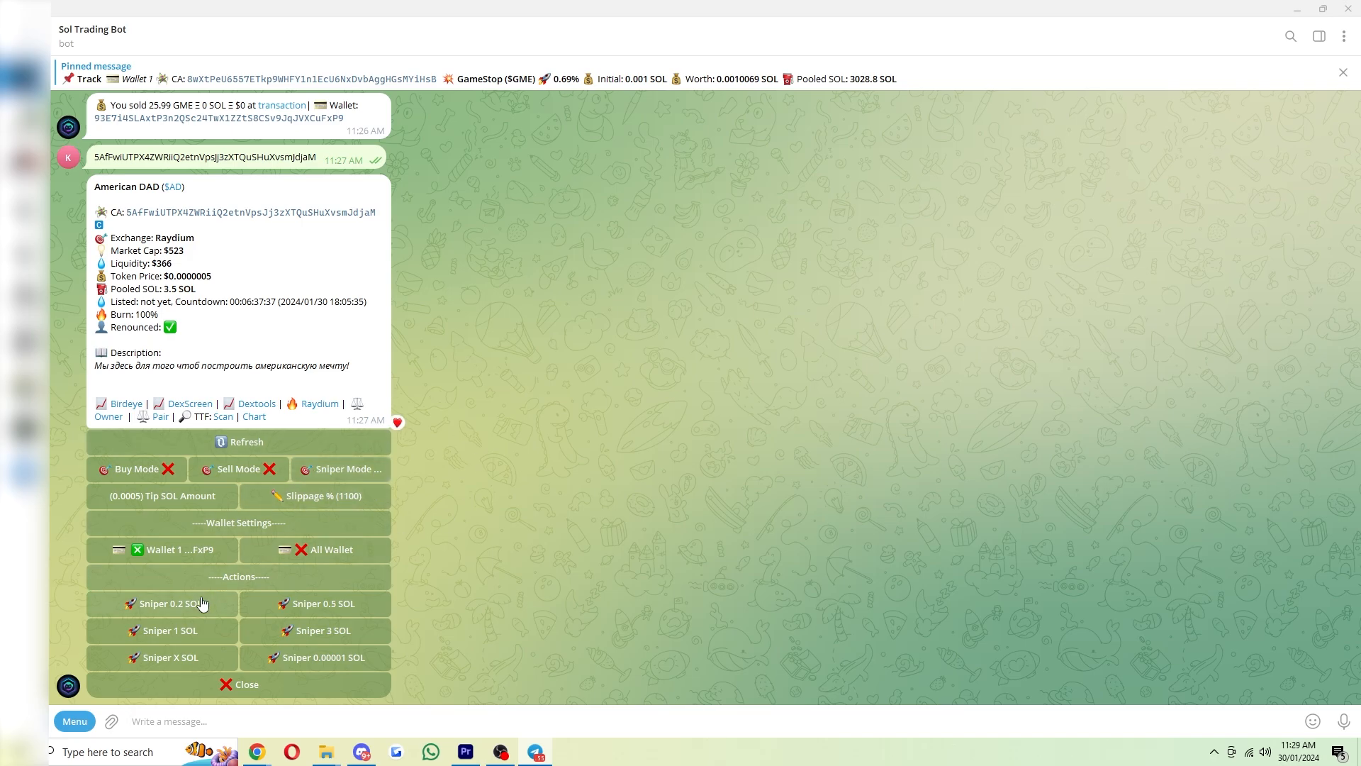
mouse_move(295, 580)
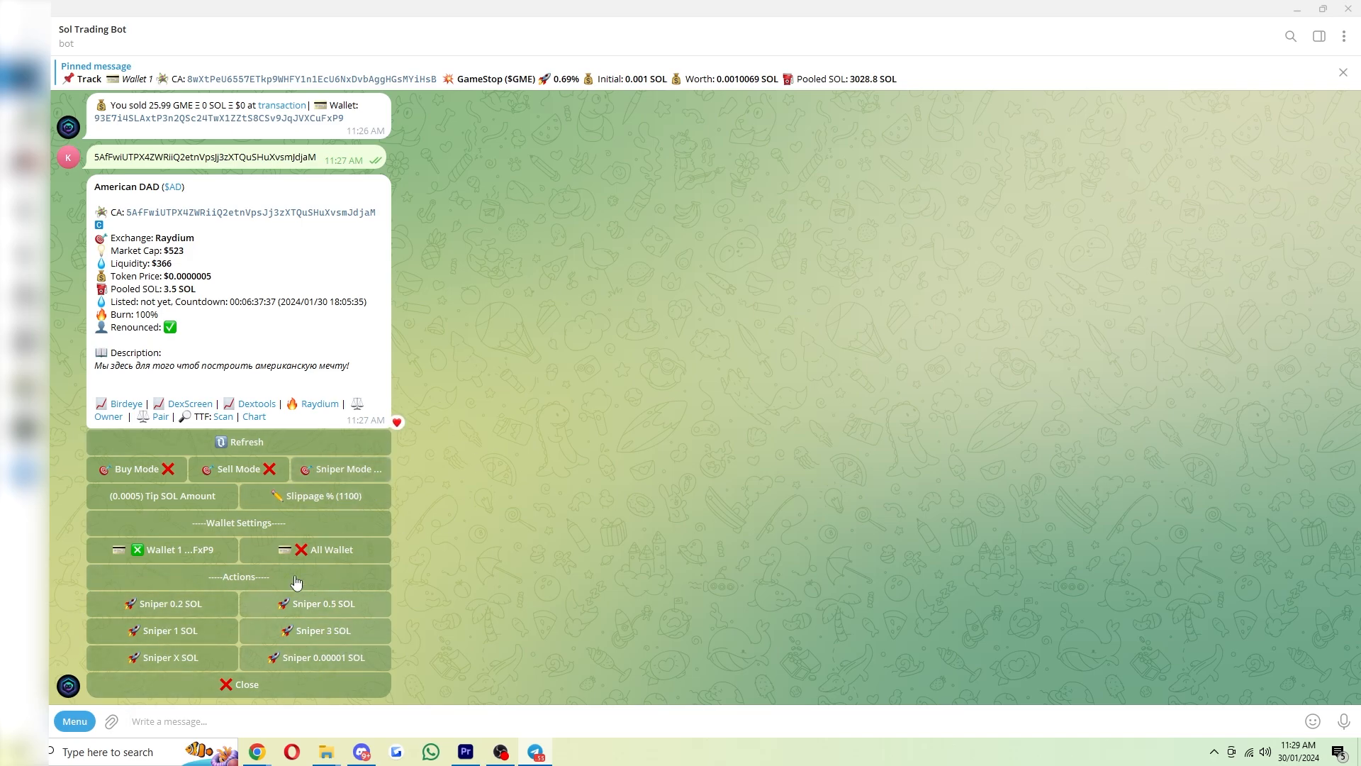
mouse_move(224, 628)
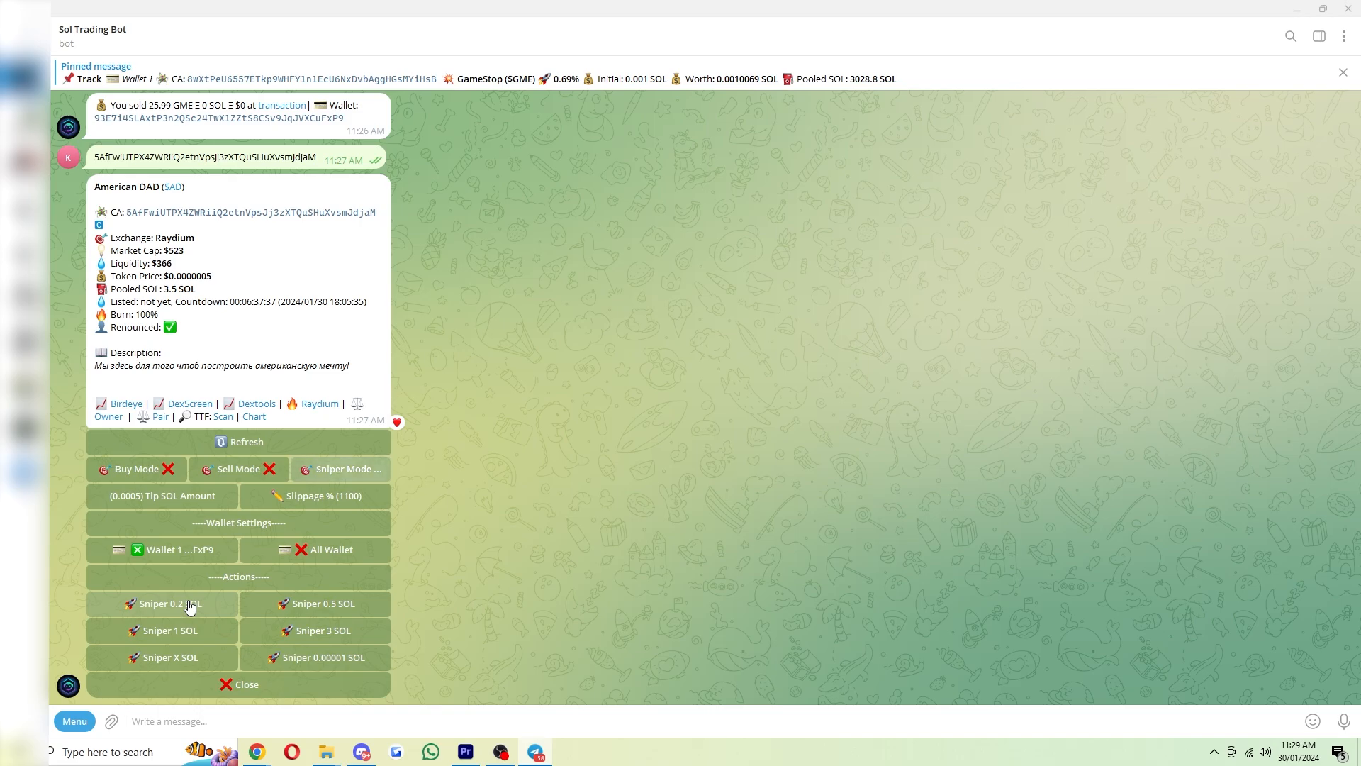
- Create a pending sniper buy order for the American DAD ($AD) token
left_click(171, 604)
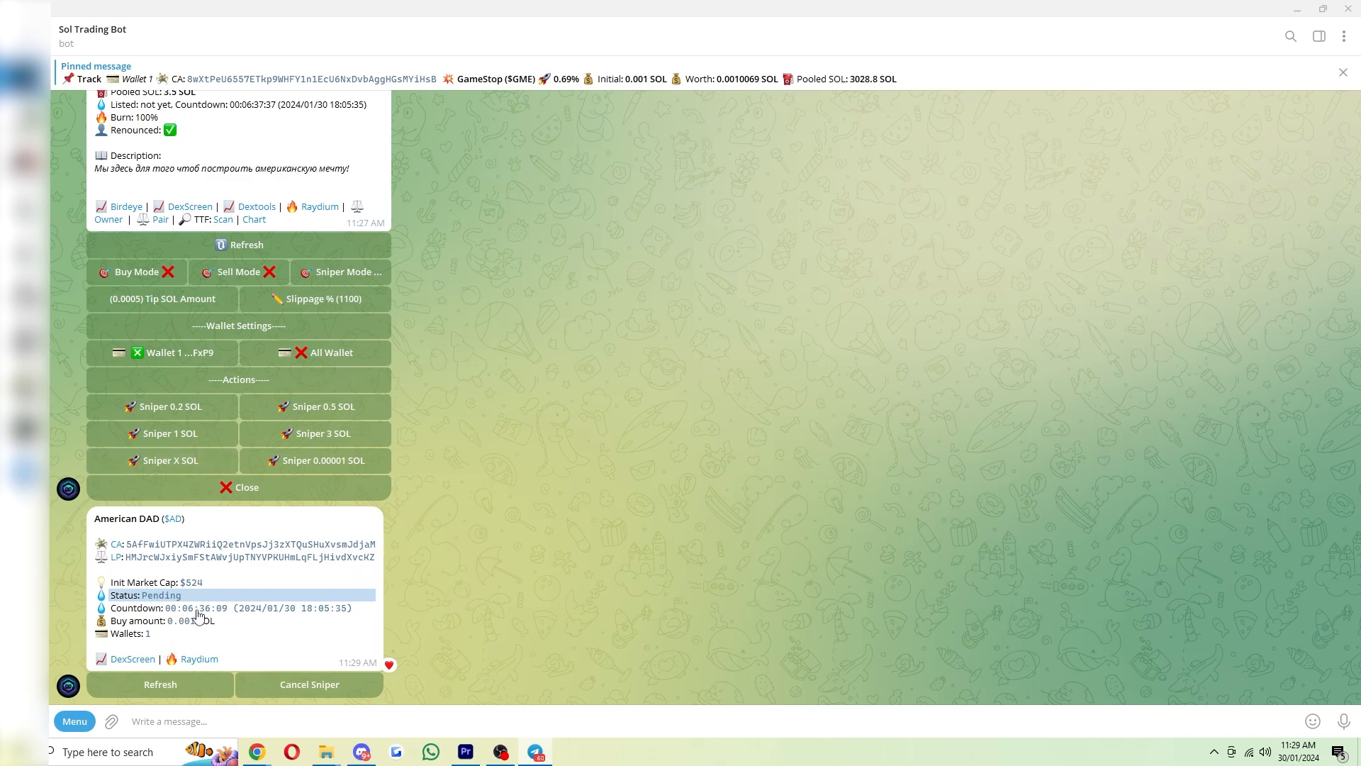
mouse_move(213, 612)
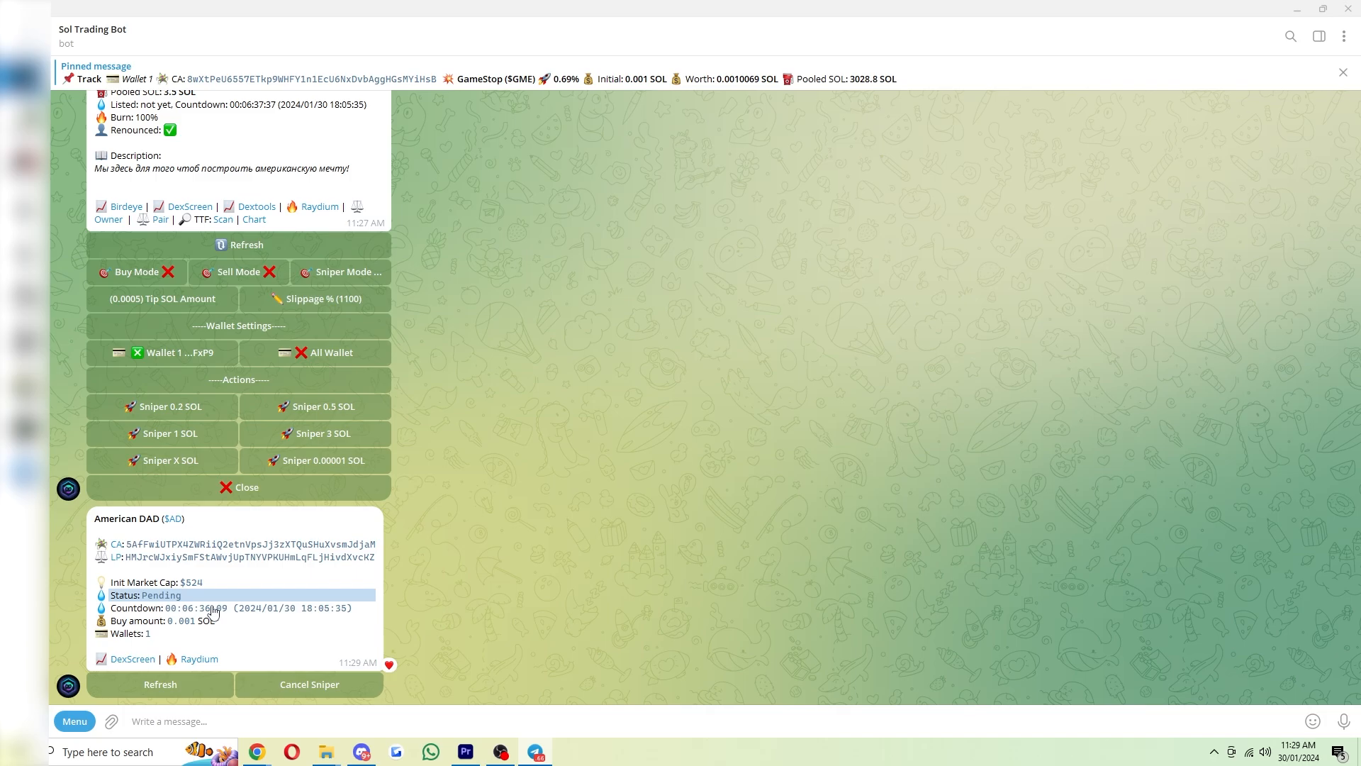
mouse_move(733, 449)
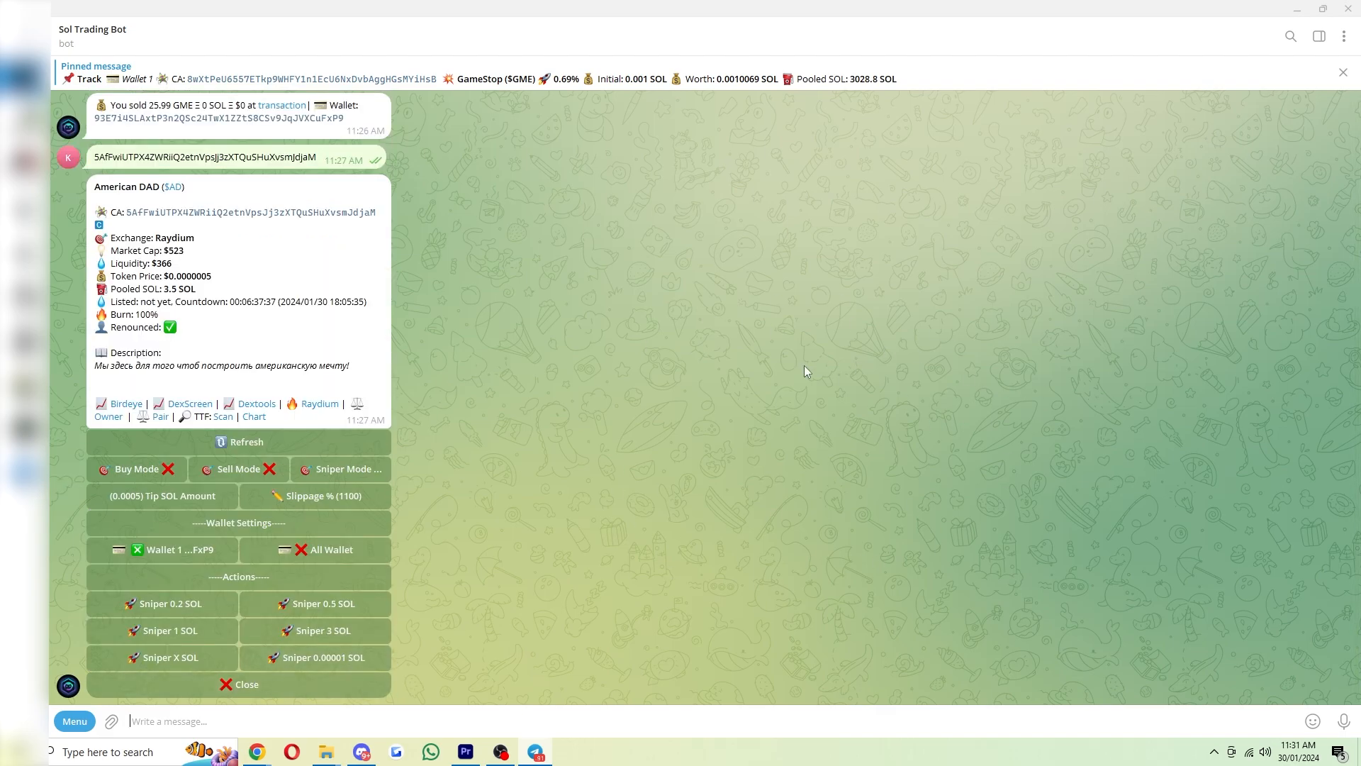
mouse_move(864, 362)
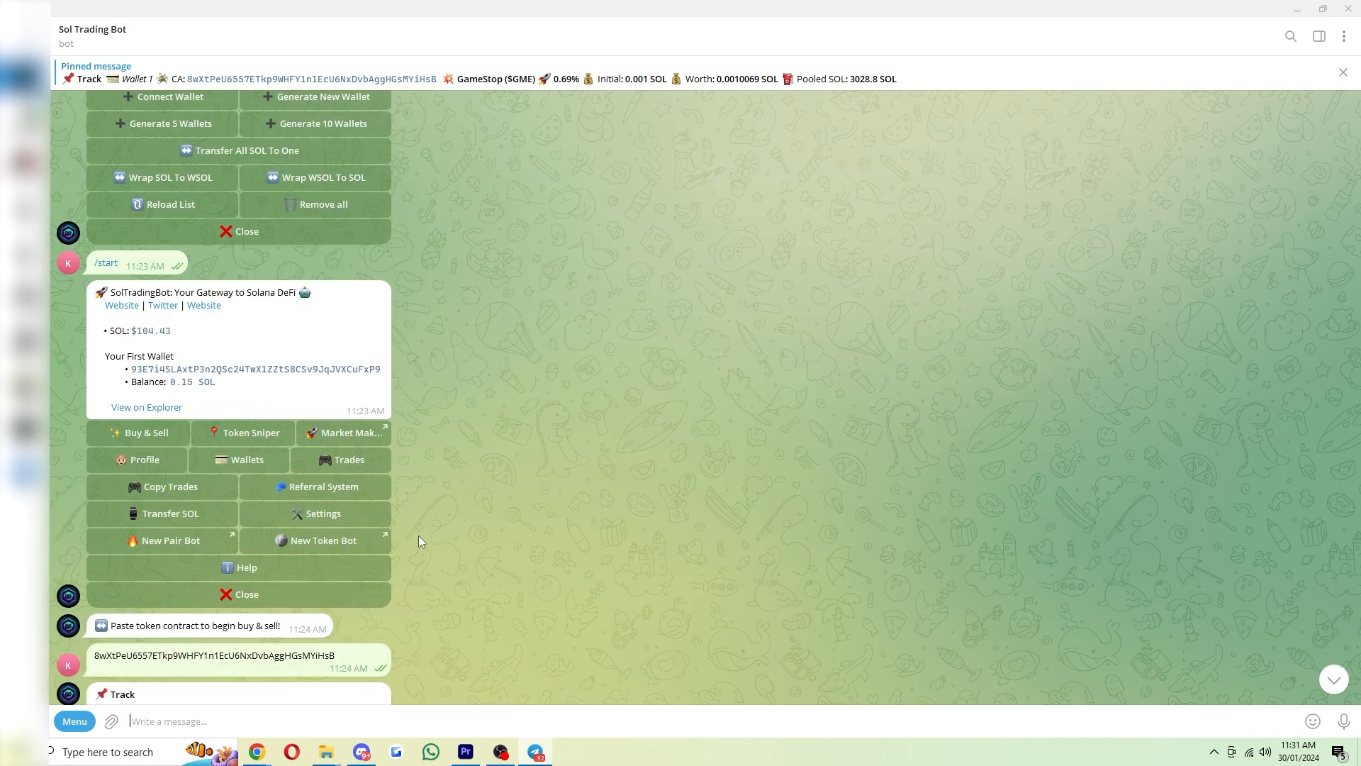
mouse_move(365, 552)
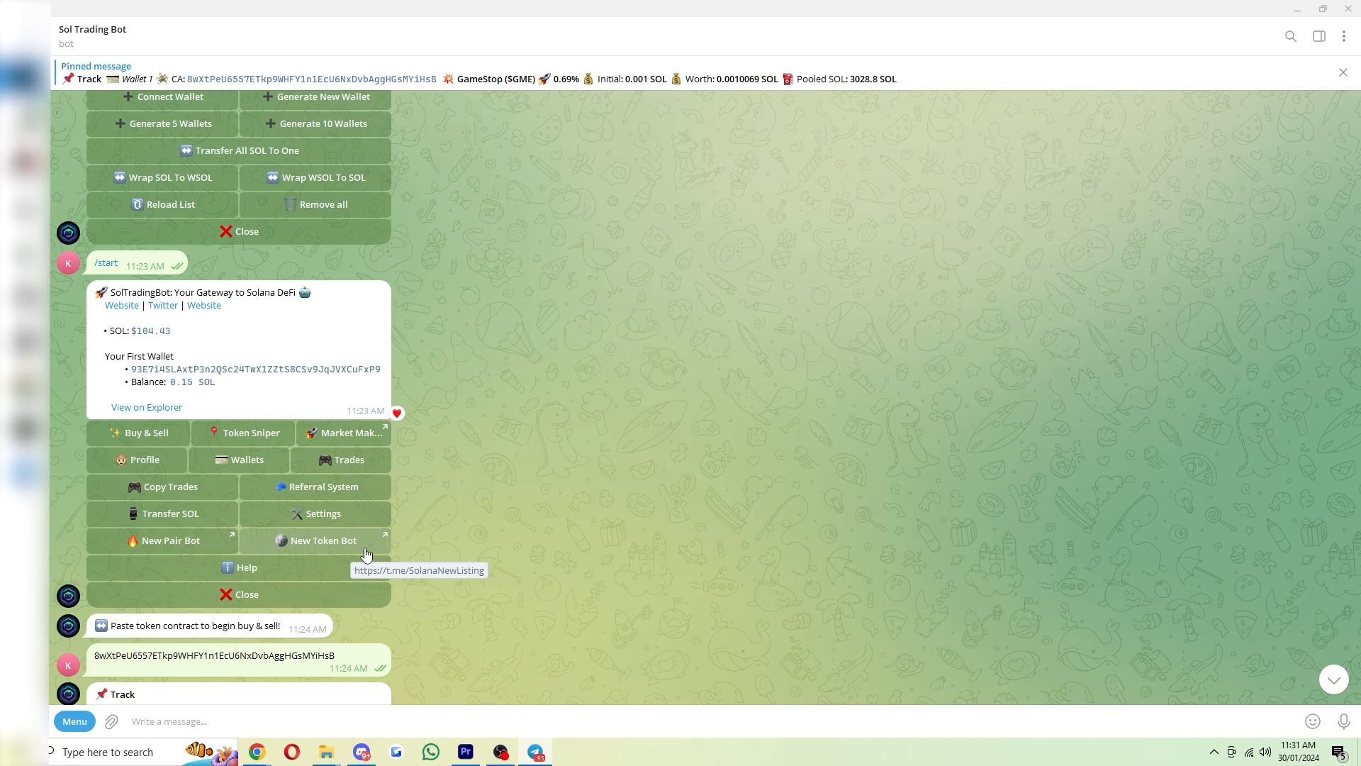
mouse_move(145, 495)
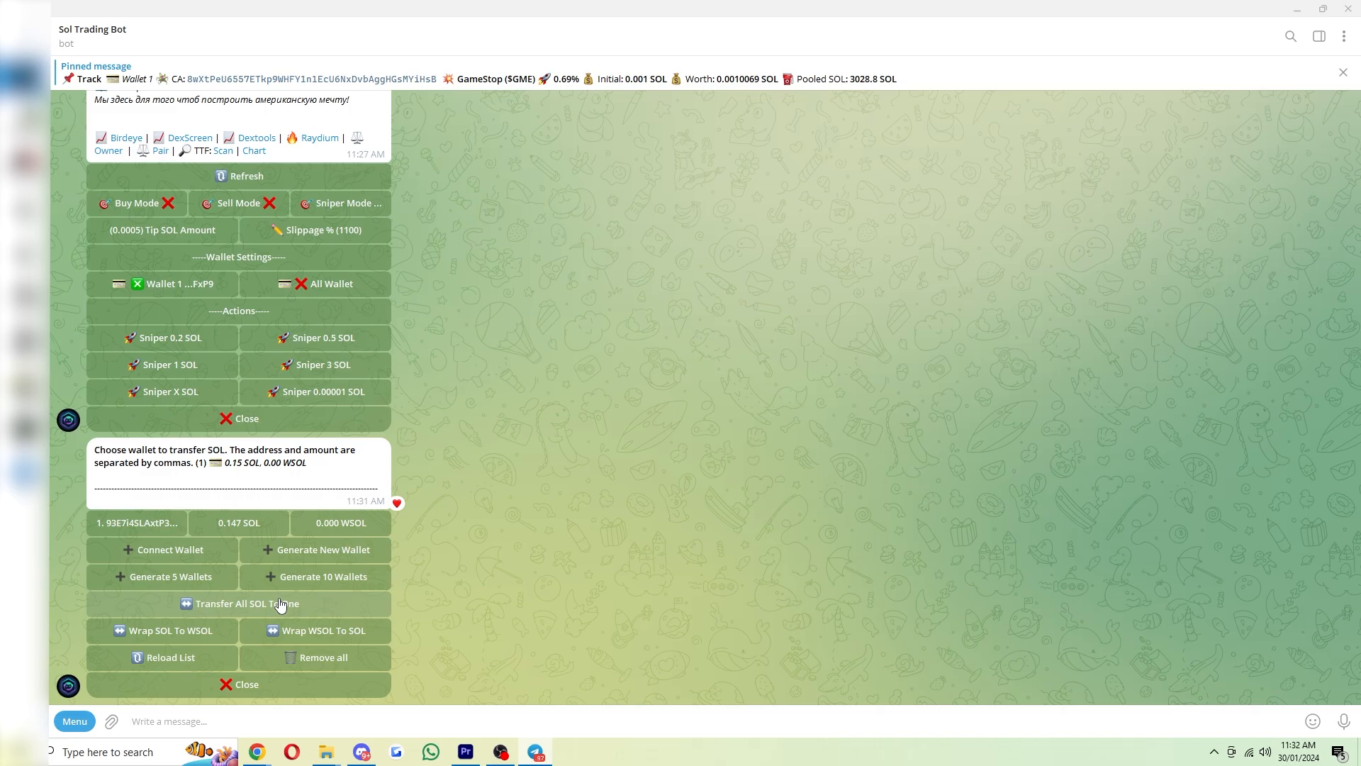
- Start Transfer All SOL To One and select the example receiving address text
left_click(239, 604)
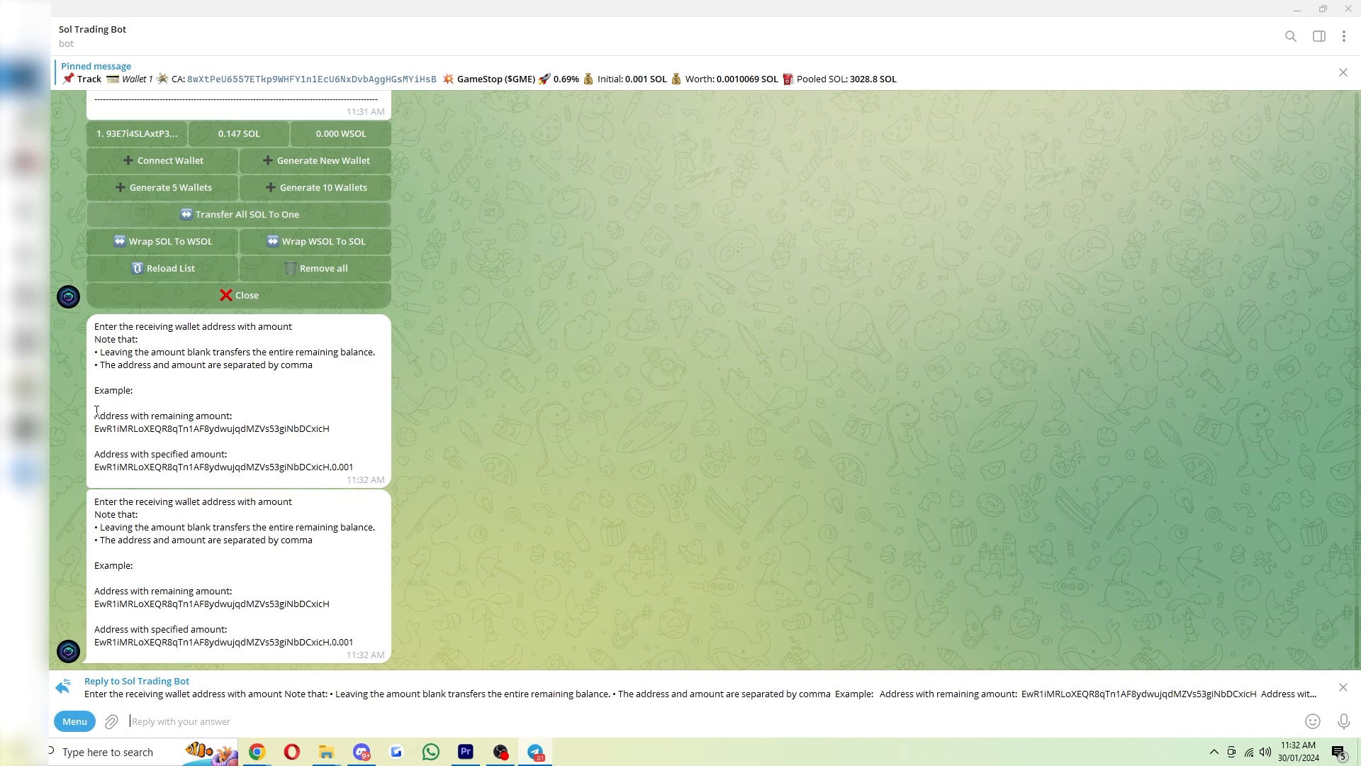
left_click_drag(95, 416, 331, 428)
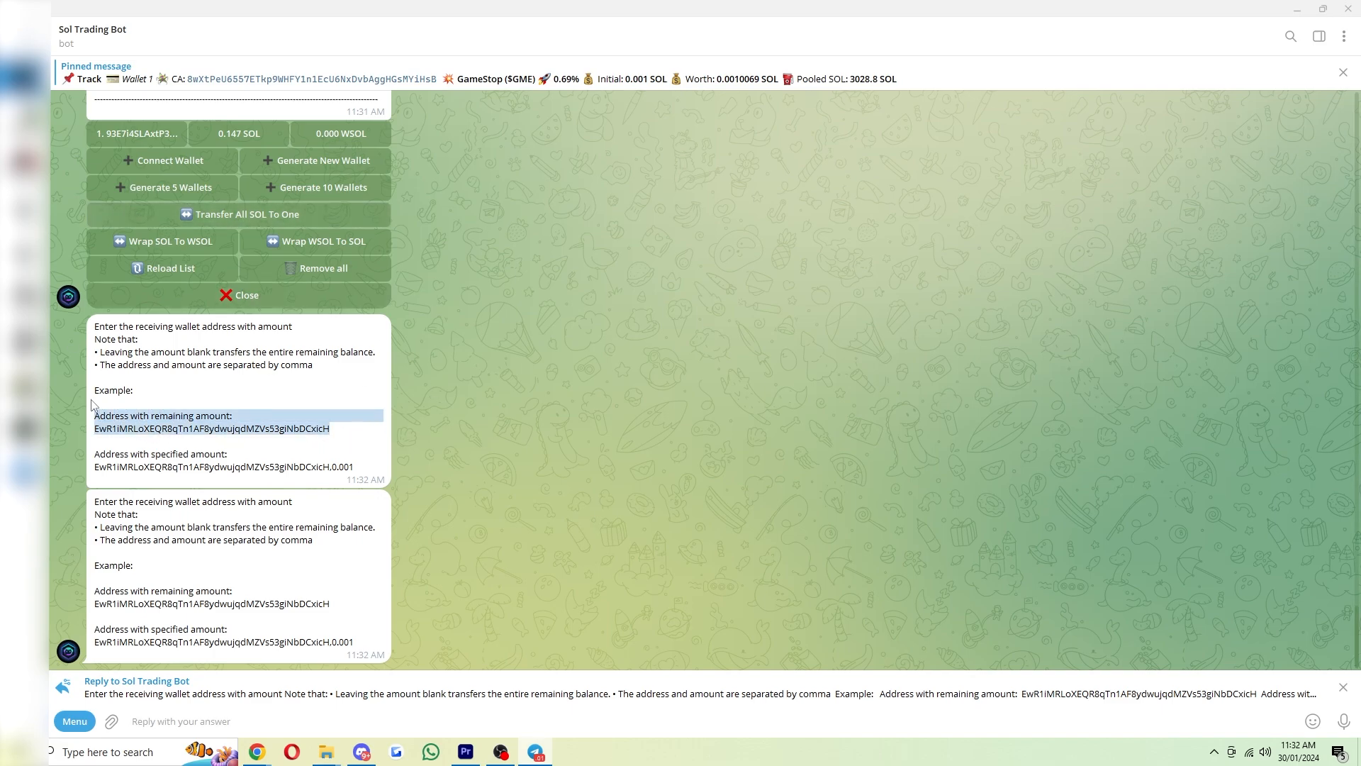